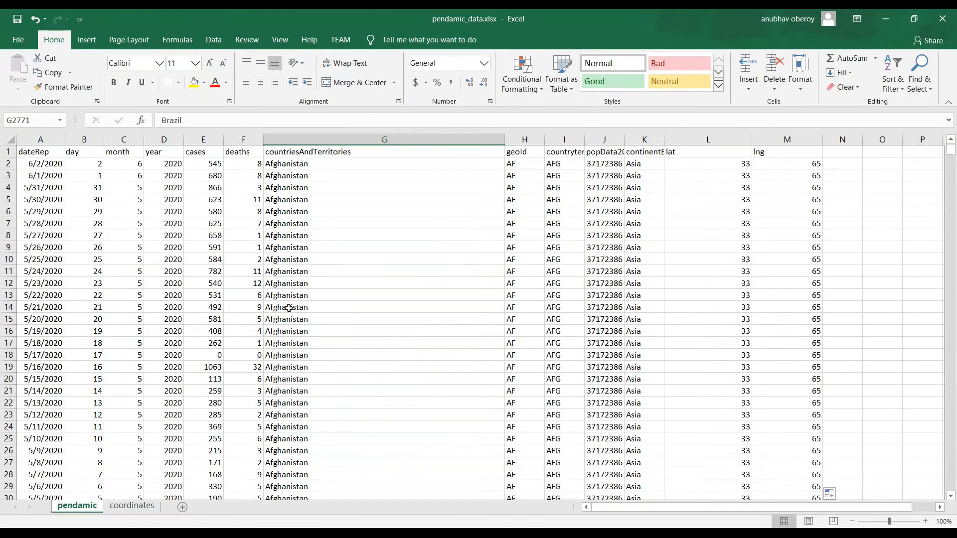
Inspect Afghanistan's row values: year, cases, deaths, country code, lat/lng lookup formula, and continent.
{"action": "scroll", "scroll_direction": "down", "scroll_amount": 3}
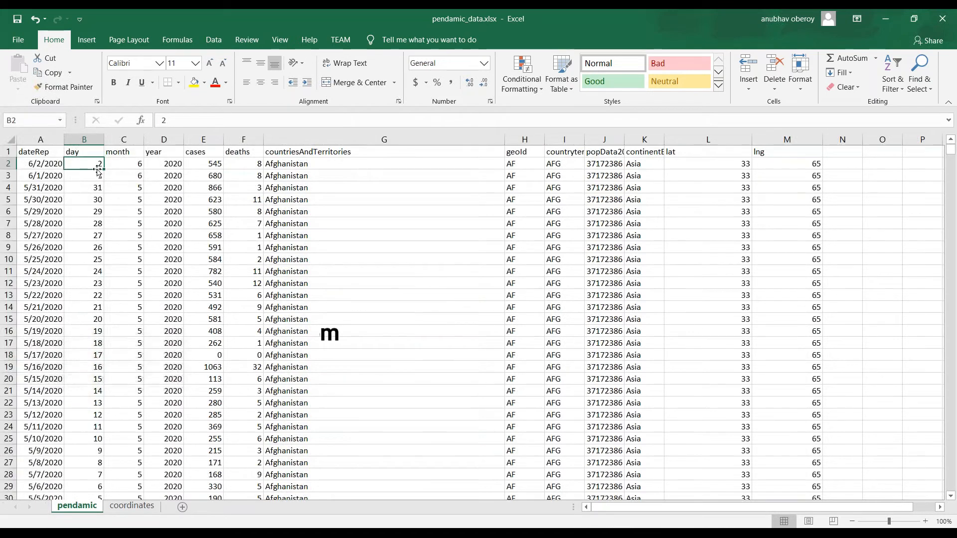
{"action": "left_click", "coordinate": [163, 163]}
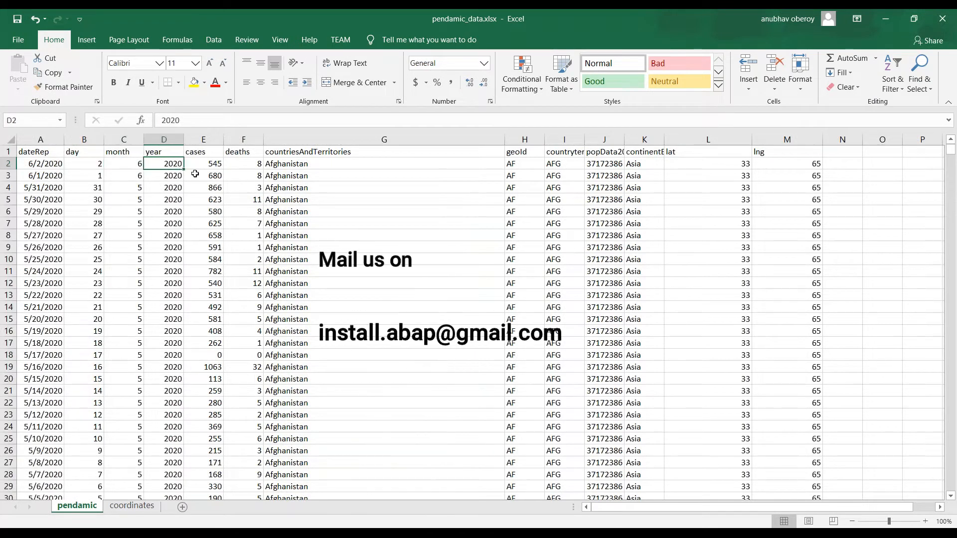
{"action": "left_click", "coordinate": [203, 163]}
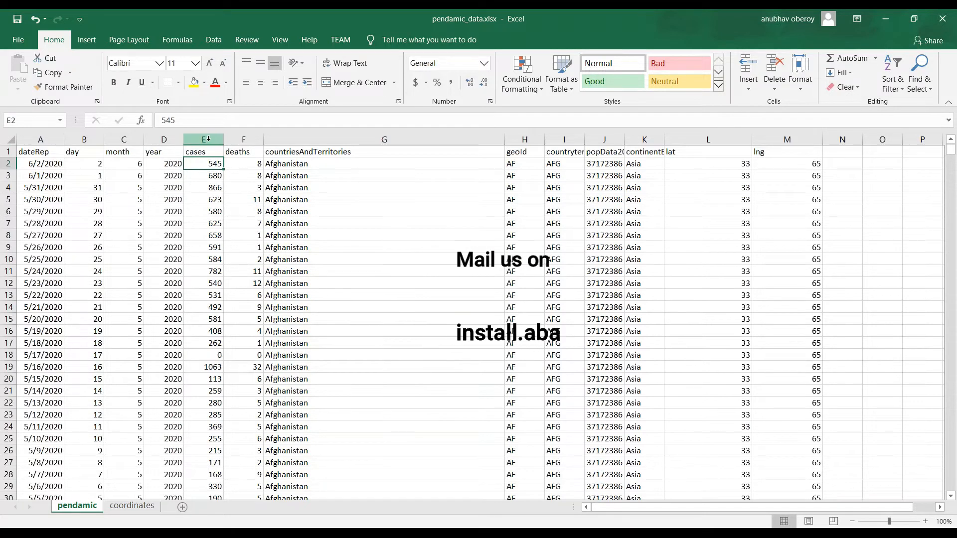
{"action": "left_click", "coordinate": [203, 247]}
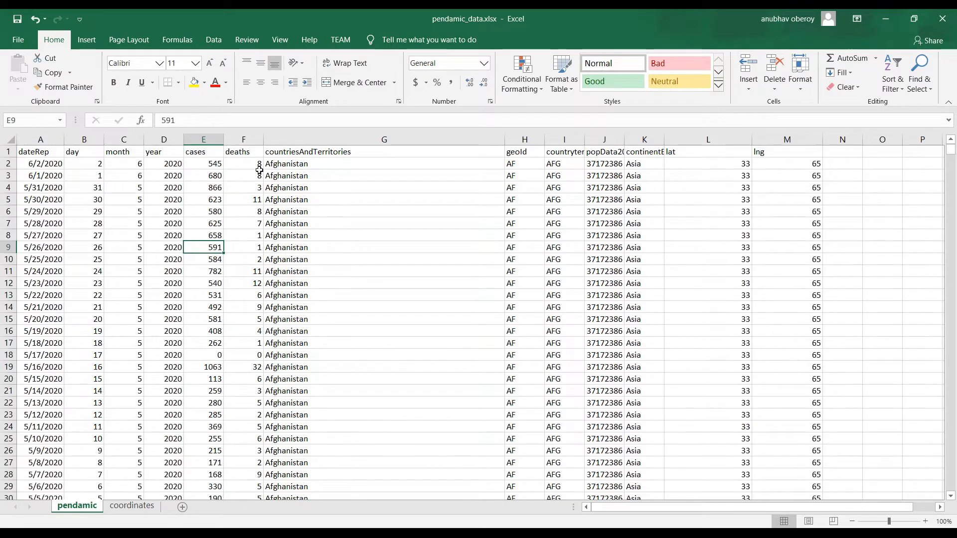
{"action": "left_click", "coordinate": [242, 163]}
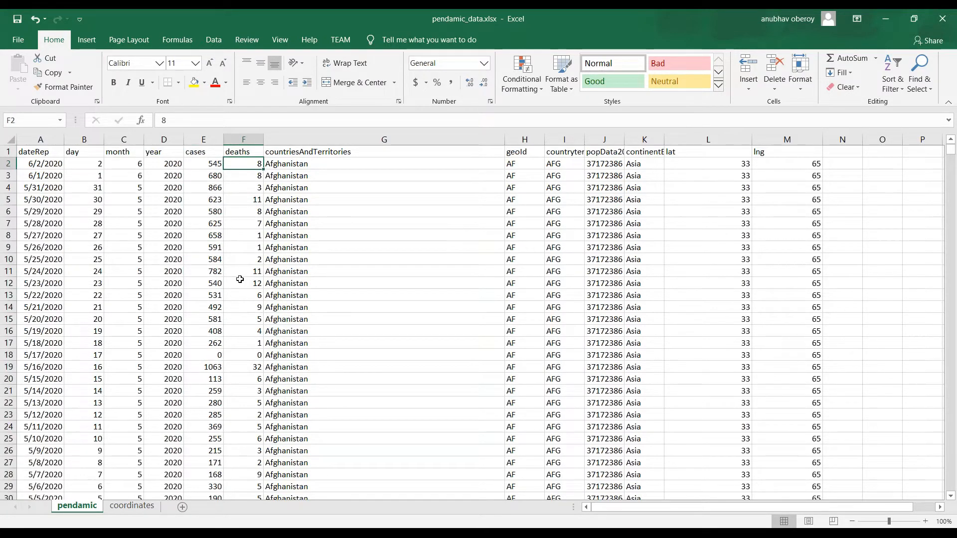
{"action": "mouse_move", "coordinate": [296, 184]}
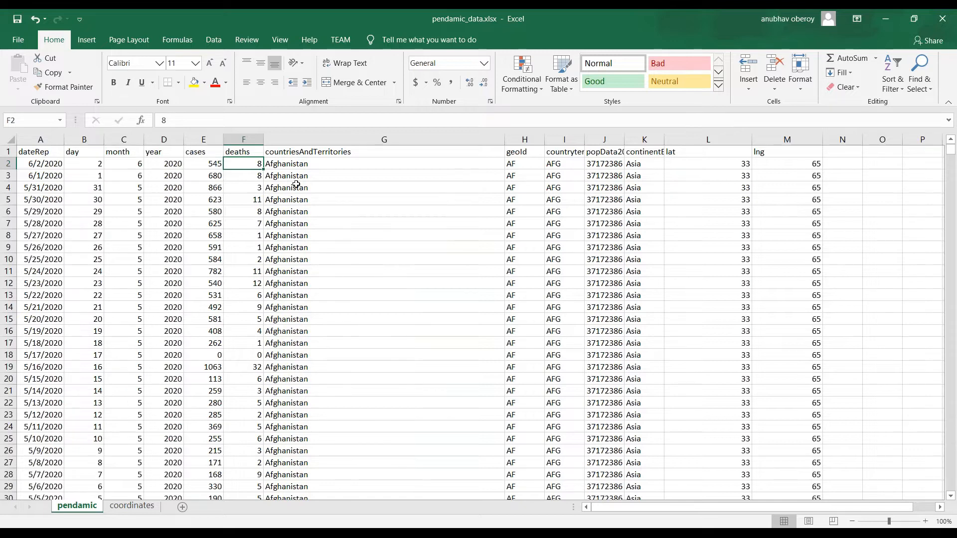
{"action": "left_click", "coordinate": [383, 163]}
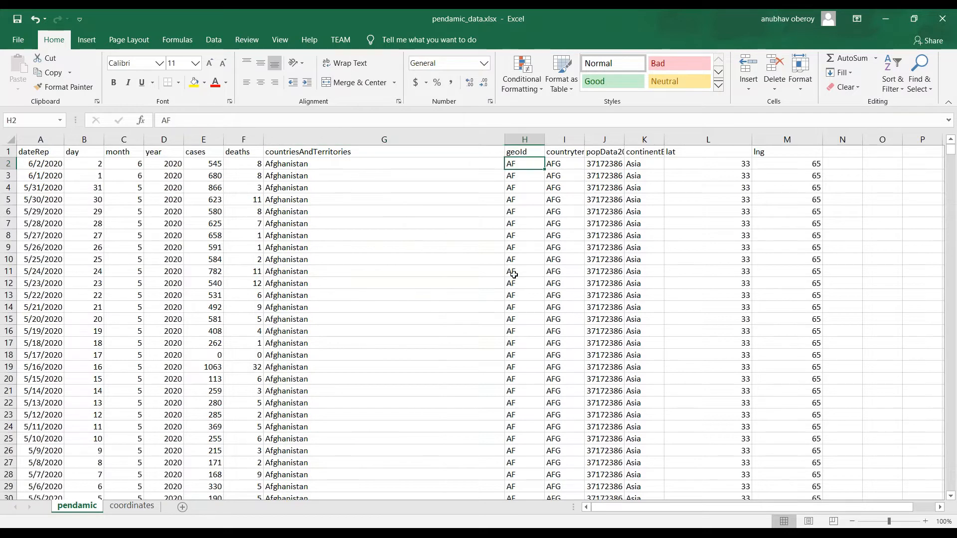
{"action": "left_click", "coordinate": [564, 163]}
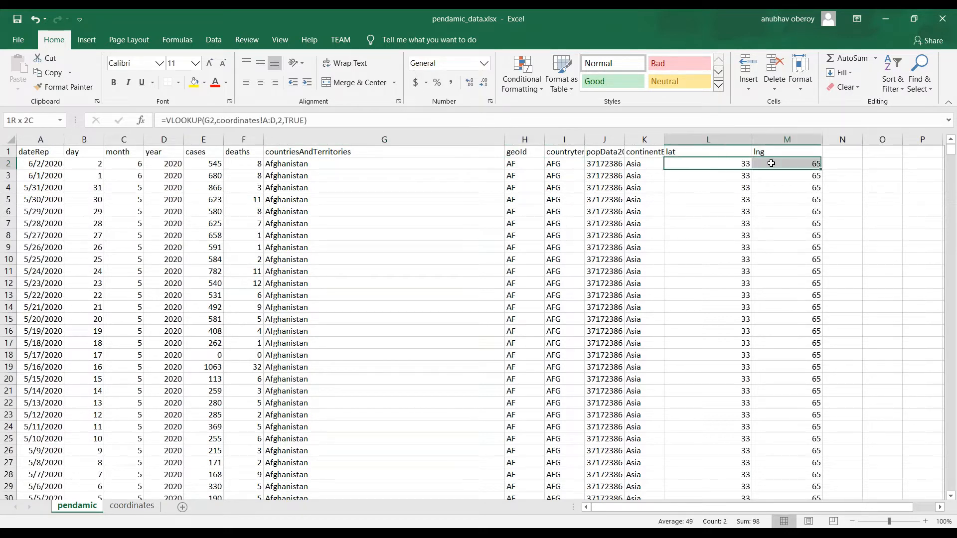
{"action": "left_click", "coordinate": [707, 271]}
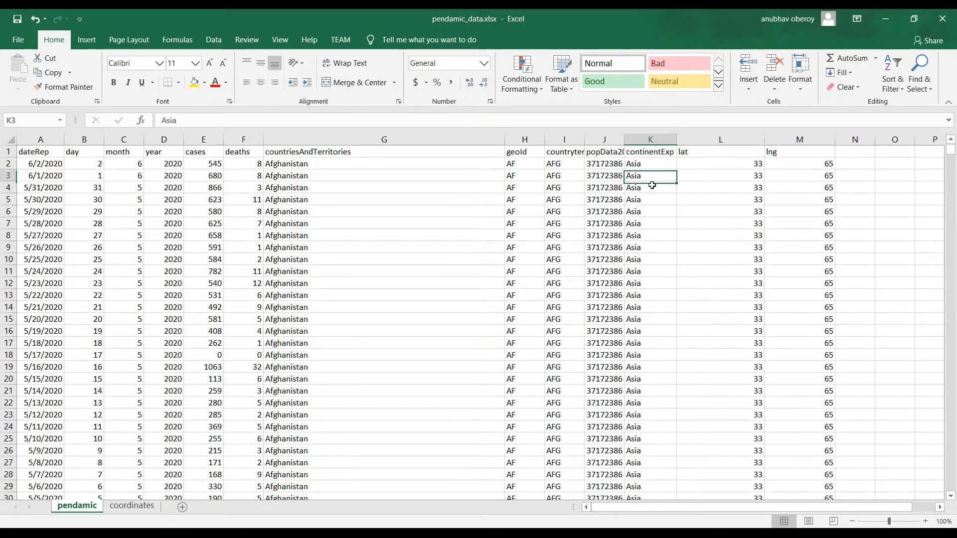
Browse the HDX Data and Resources list of COVID-19 time-series CSV files.
{"action": "scroll", "scroll_direction": "down", "scroll_amount": 3}
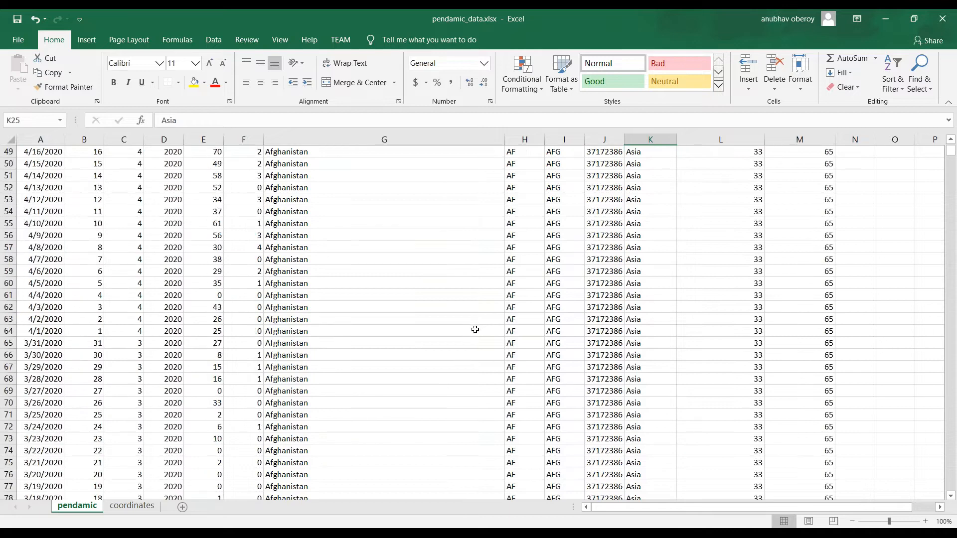
{"action": "scroll", "scroll_direction": "down", "scroll_amount": 3}
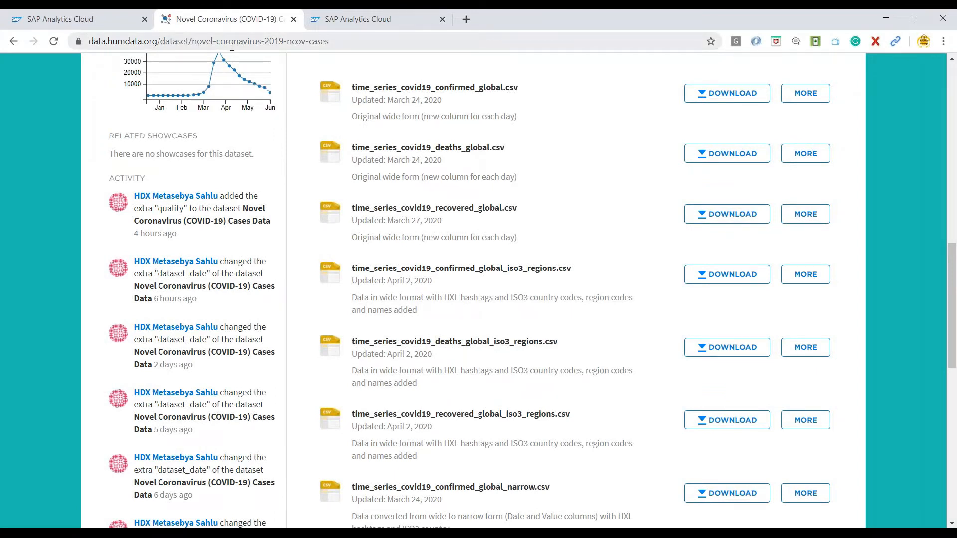
{"action": "scroll", "scroll_direction": "up", "scroll_amount": 3}
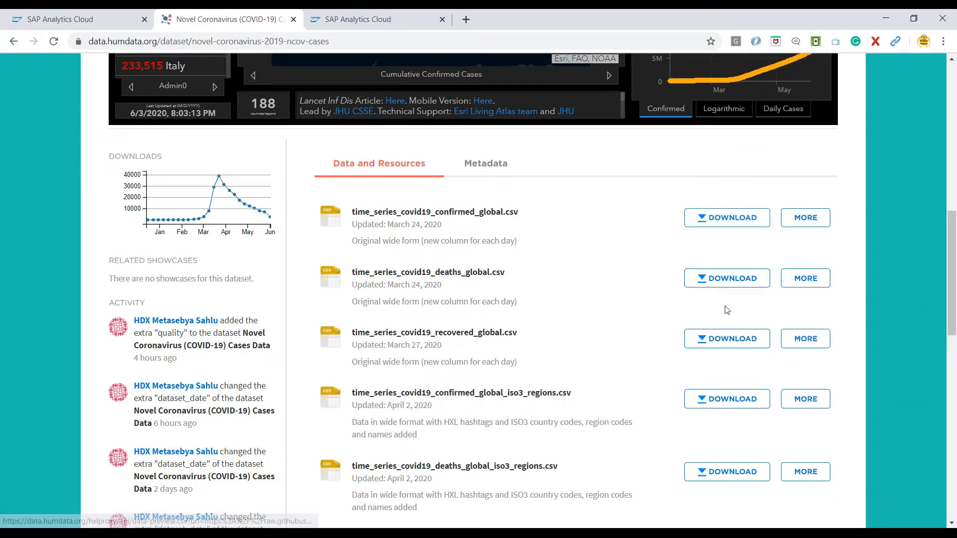
{"action": "scroll", "scroll_direction": "down", "scroll_amount": 3}
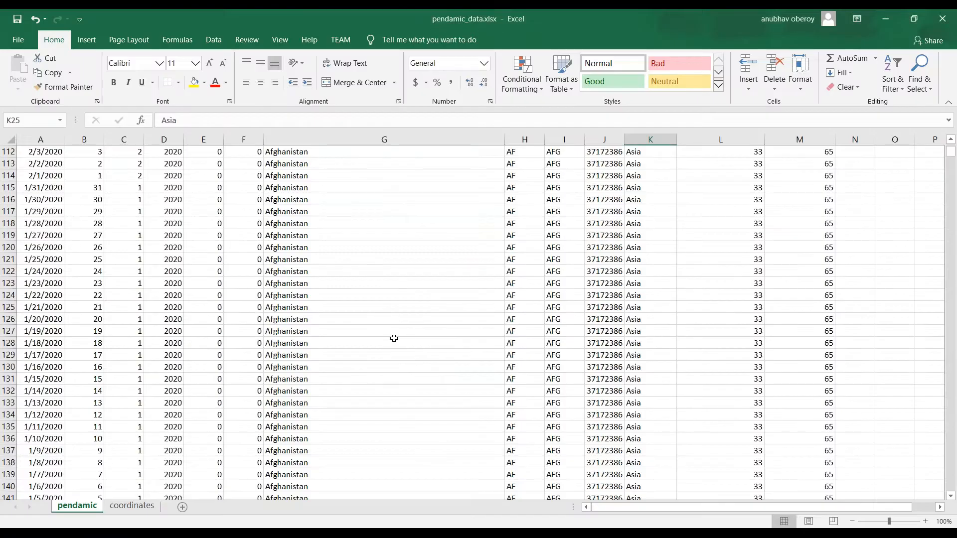
Scroll the pendamic sheet past Afghanistan to Albania's and Algeria's daily rows.
{"action": "scroll", "scroll_direction": "down", "scroll_amount": 3}
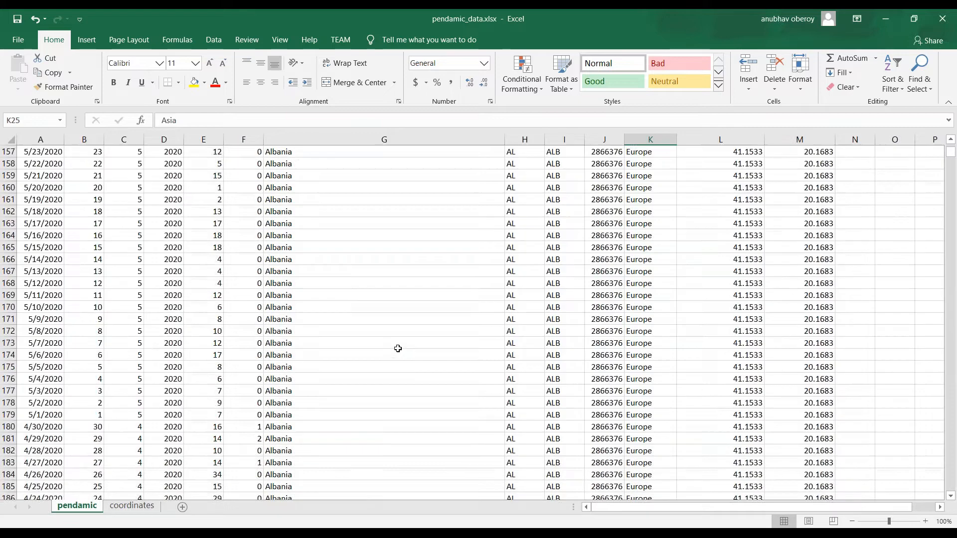
{"action": "scroll", "scroll_direction": "down", "scroll_amount": 3}
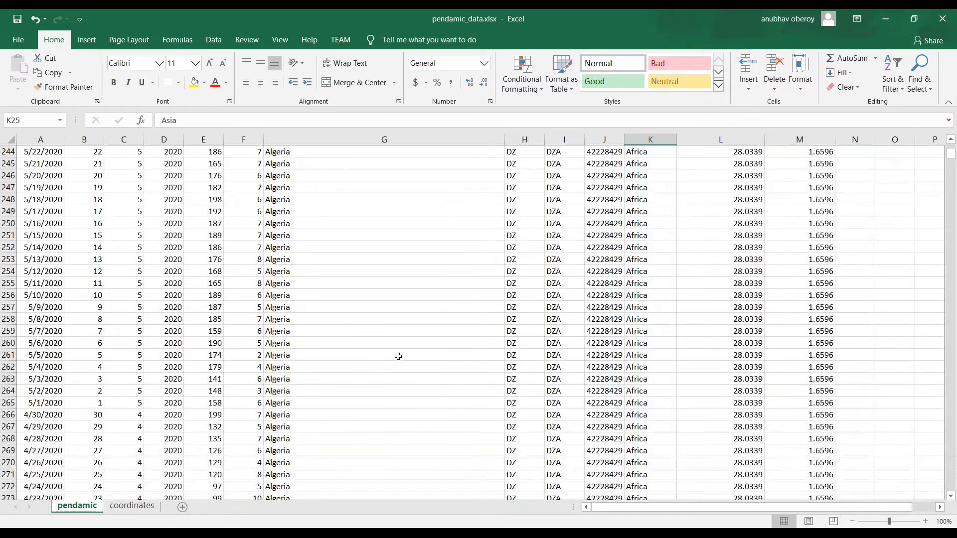
{"action": "scroll", "scroll_direction": "down", "scroll_amount": 3}
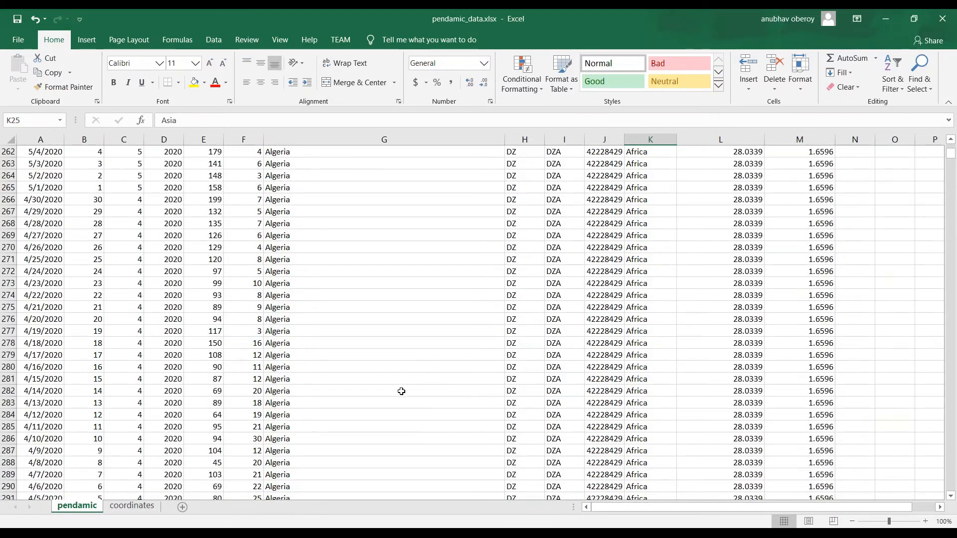
{"action": "mouse_move", "coordinate": [518, 523]}
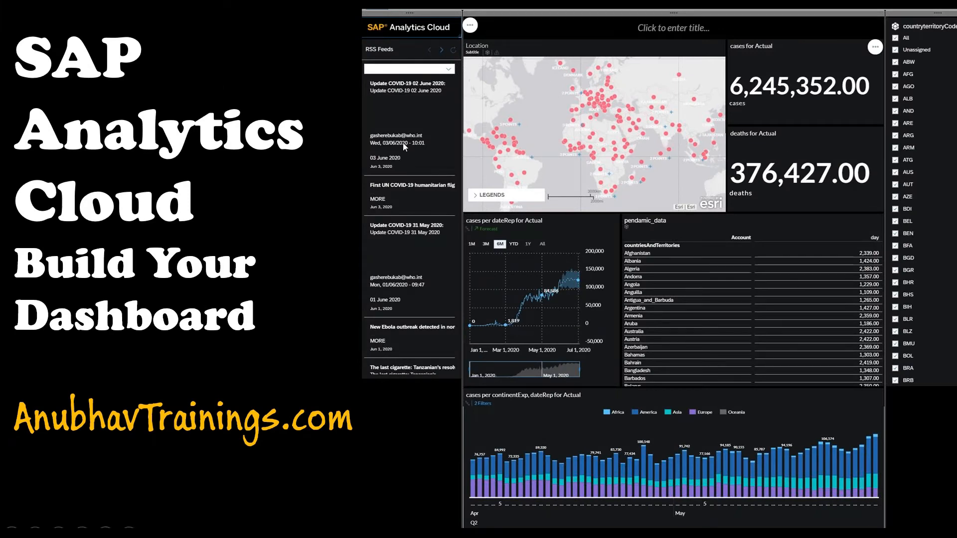
{"action": "mouse_move", "coordinate": [623, 239]}
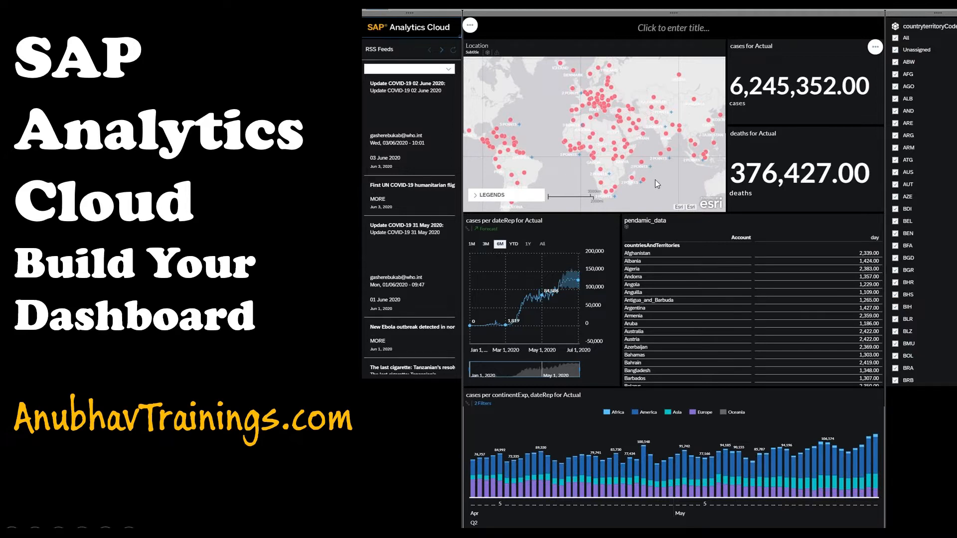
{"action": "mouse_move", "coordinate": [628, 128]}
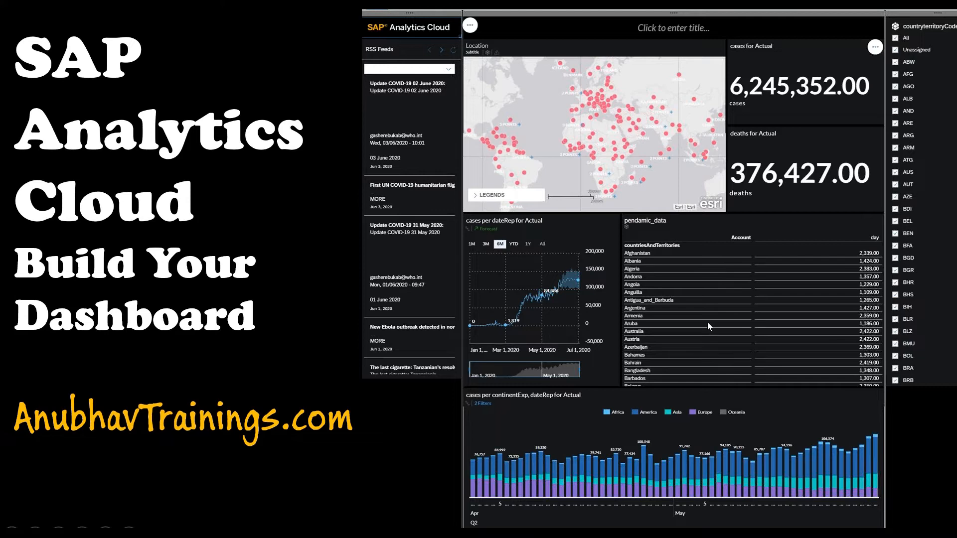
{"action": "mouse_move", "coordinate": [925, 71]}
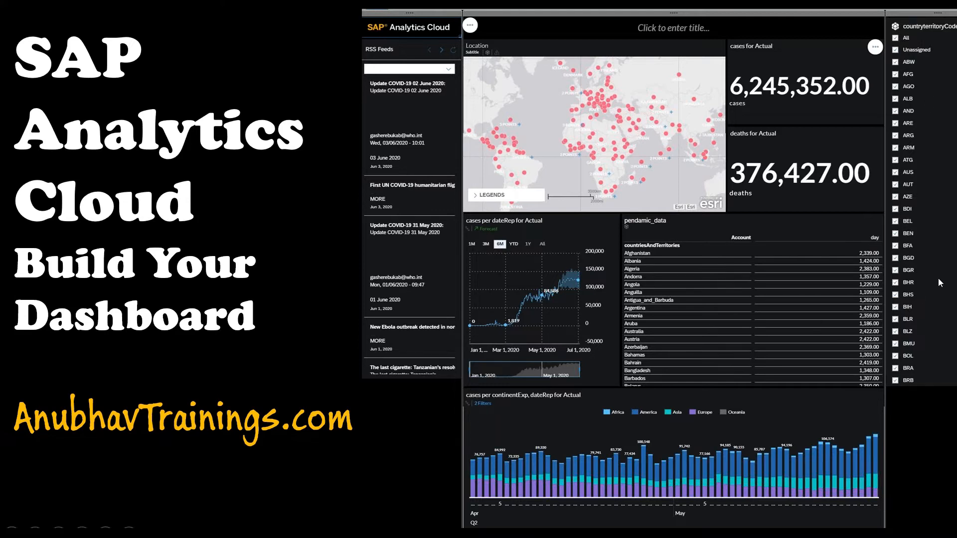
{"action": "mouse_move", "coordinate": [908, 139]}
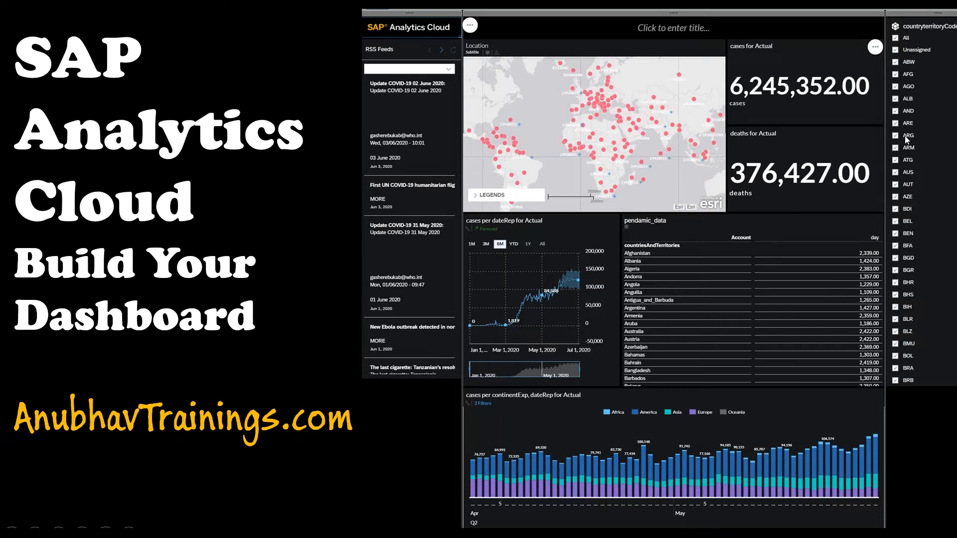
{"action": "mouse_move", "coordinate": [662, 74]}
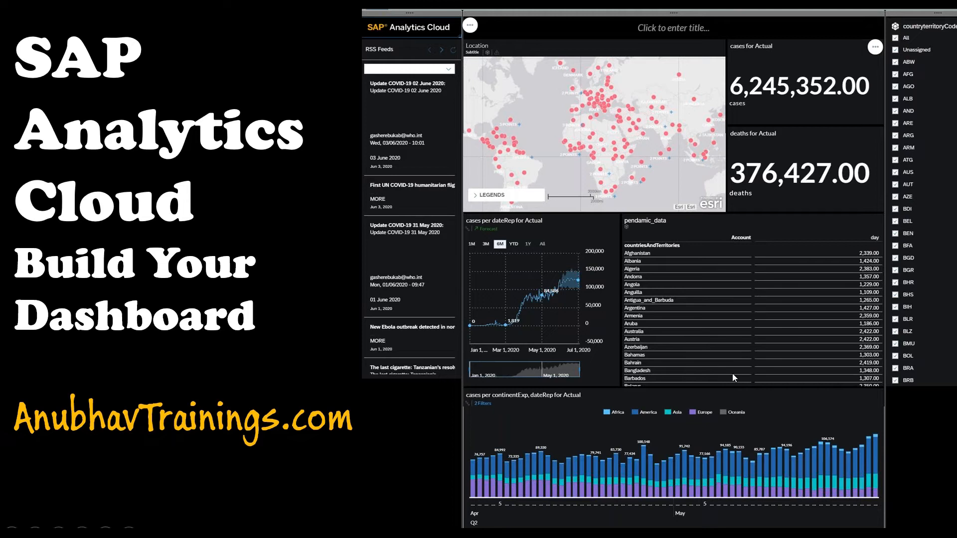
{"action": "mouse_move", "coordinate": [688, 502]}
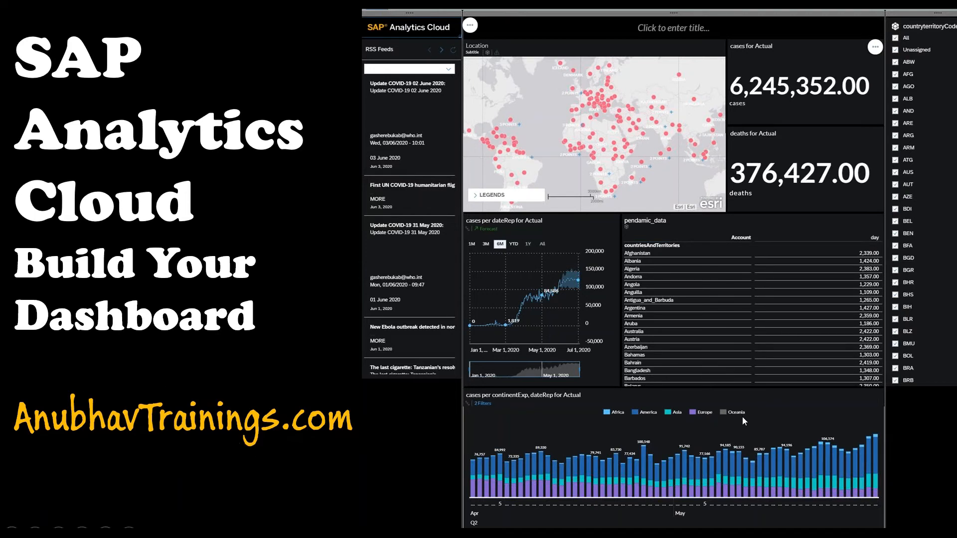
{"action": "mouse_move", "coordinate": [658, 340]}
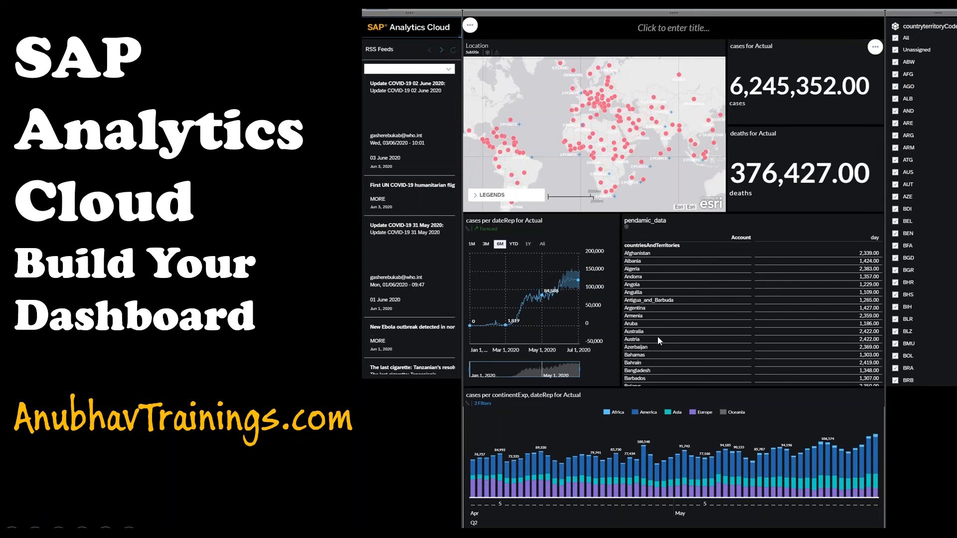